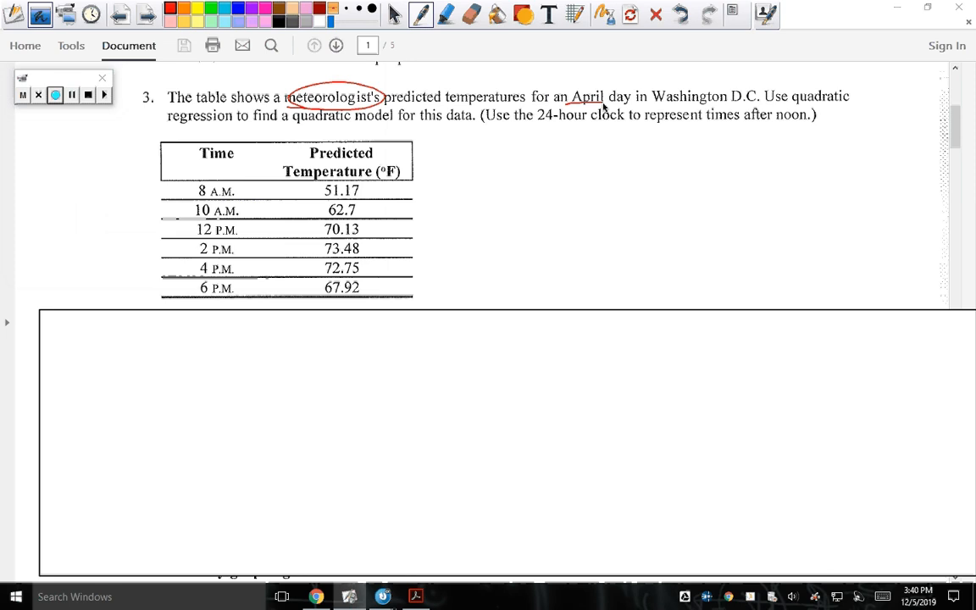
- Highlight 'quadratic regression', circle '24-hour clock' and mark 'after noon' with the pen
left_click(447, 15)
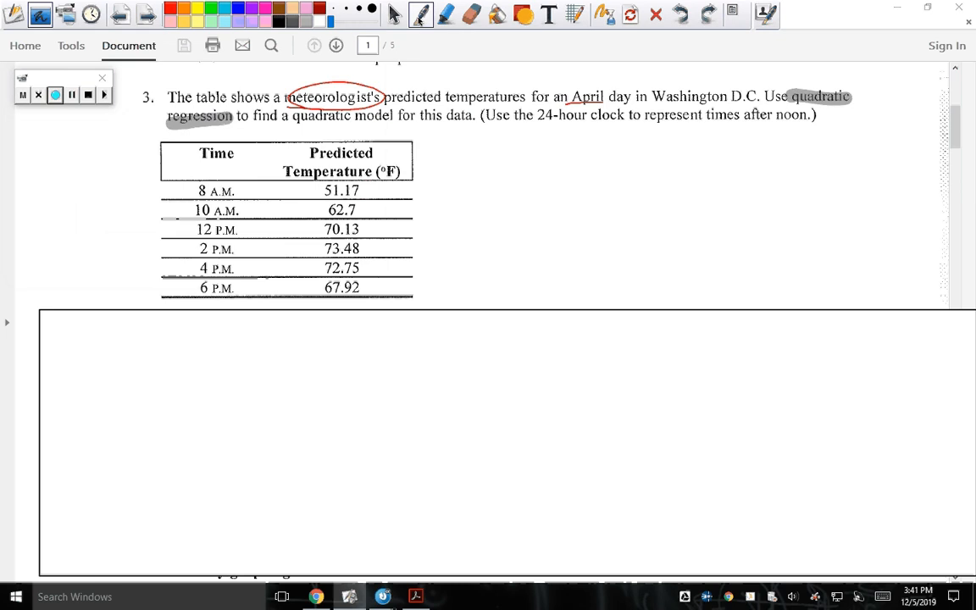
left_click_drag(542, 132, 624, 110)
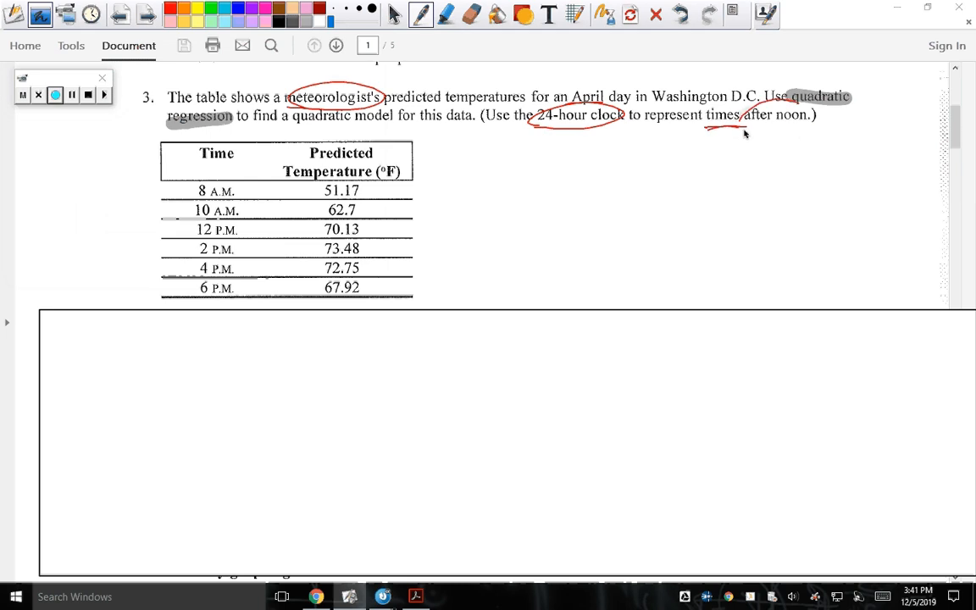
left_click_drag(746, 118, 776, 173)
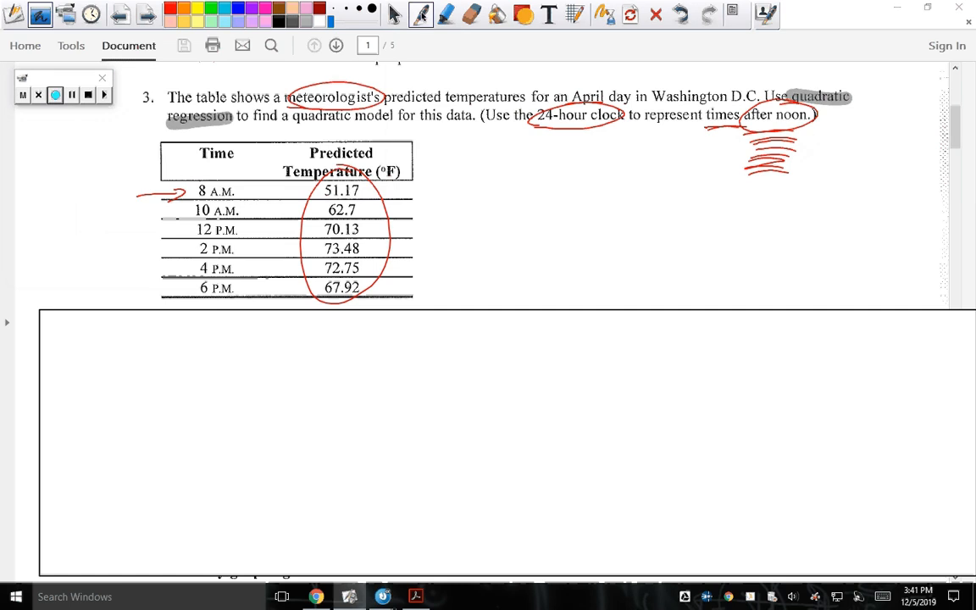
- Cross out the P.M. labels and write 24-hour values such as 16 beside the afternoon times
left_click(170, 10)
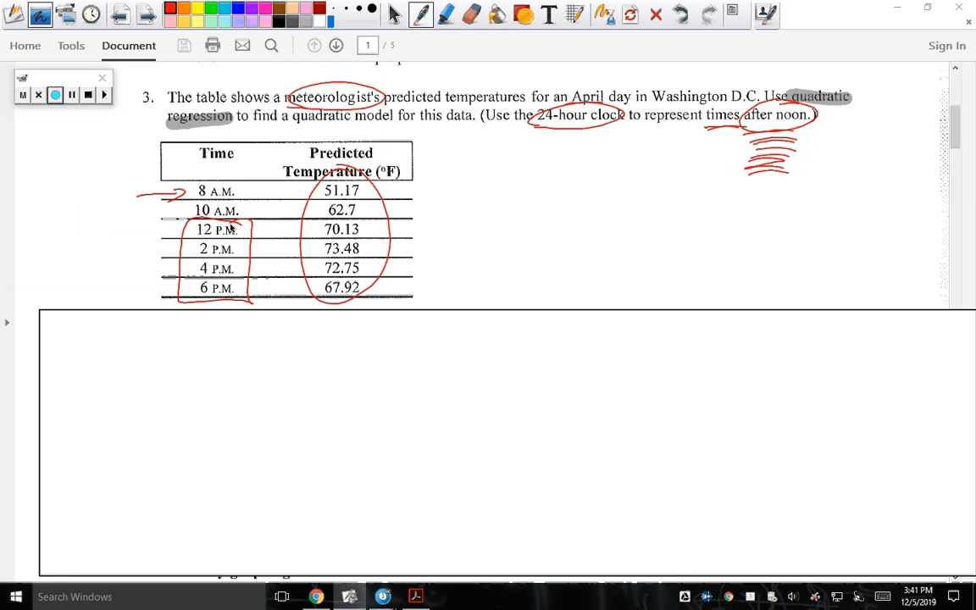
left_click_drag(118, 255, 144, 241)
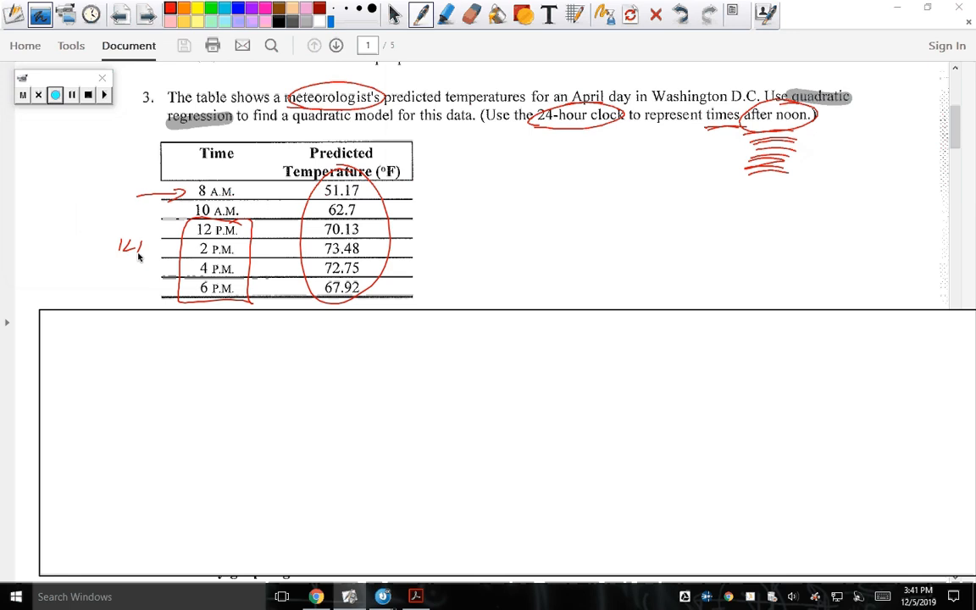
left_click_drag(193, 247, 241, 247)
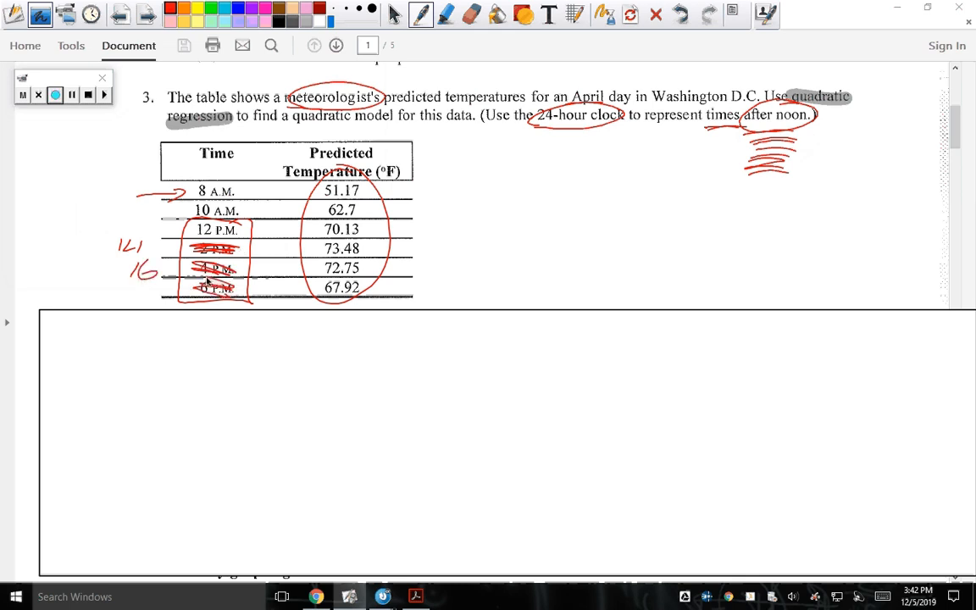
left_click_drag(136, 288, 149, 304)
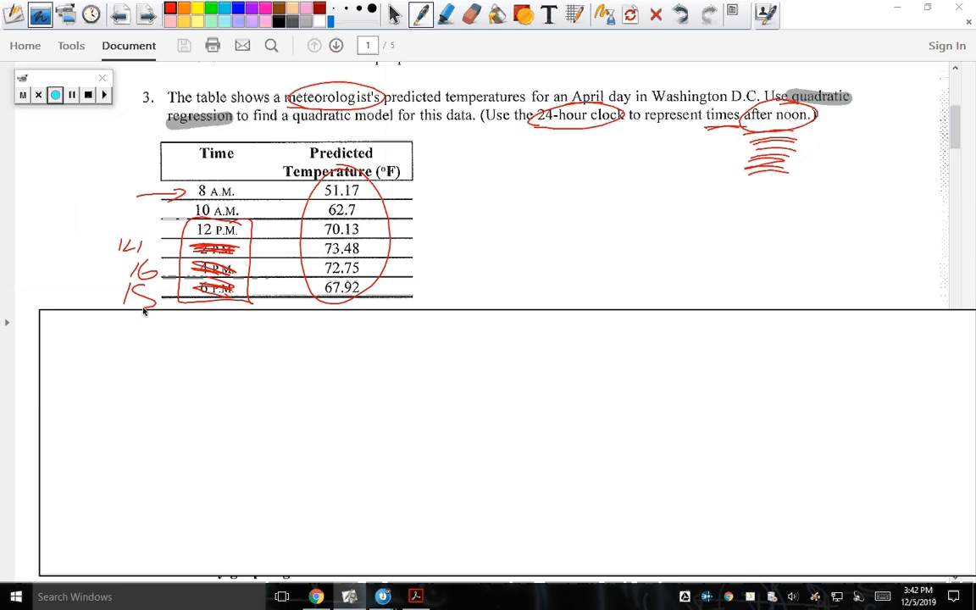
left_click_drag(139, 303, 153, 291)
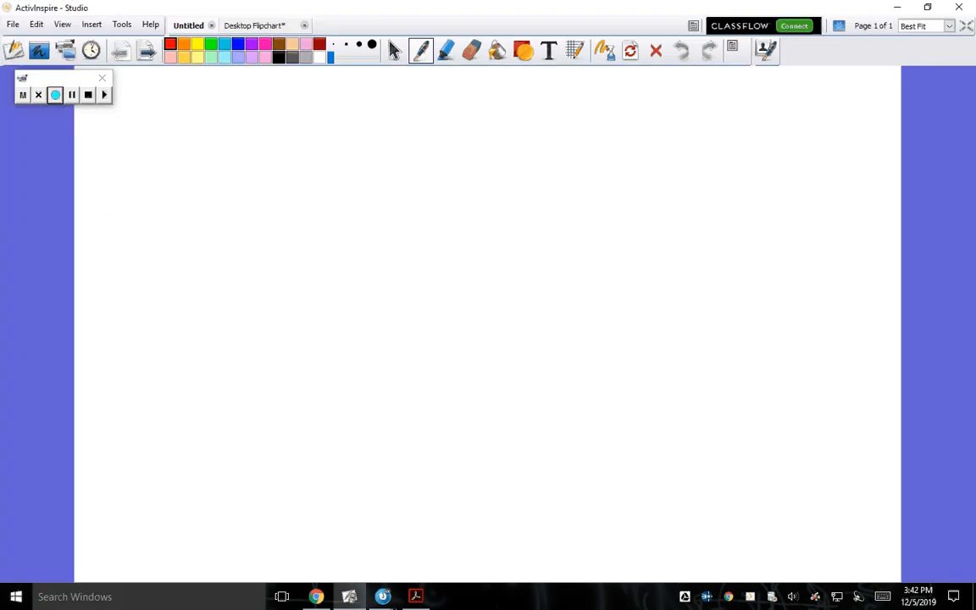
- Switch to TI-Nspire and clear the old calculations from the calculator page
left_click(383, 597)
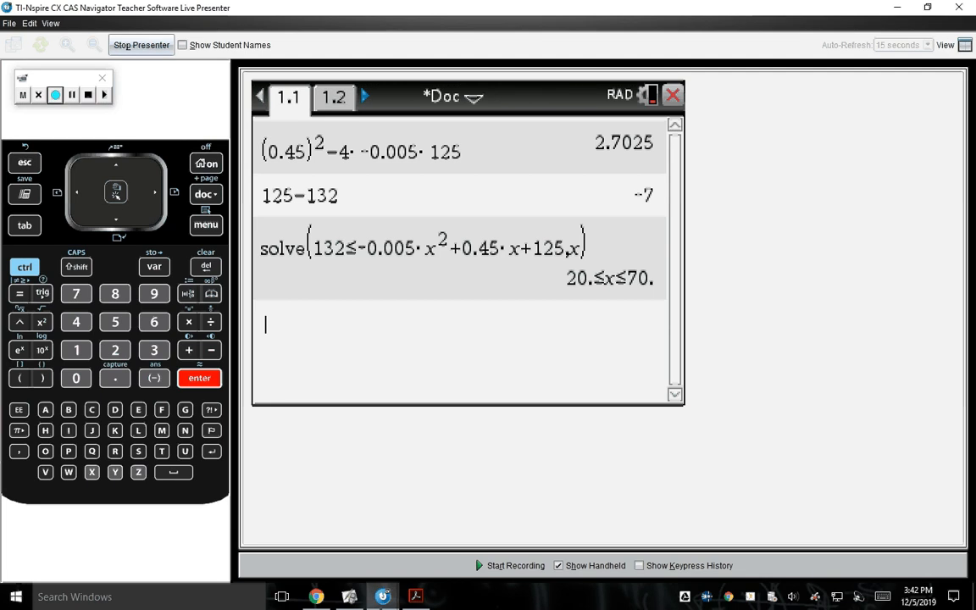
left_click(77, 322)
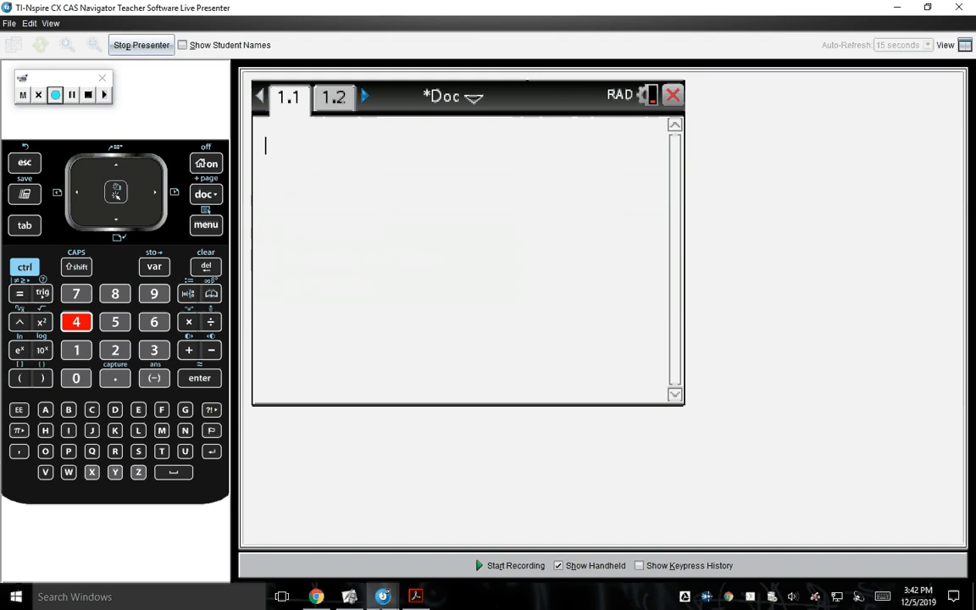
left_click(23, 268)
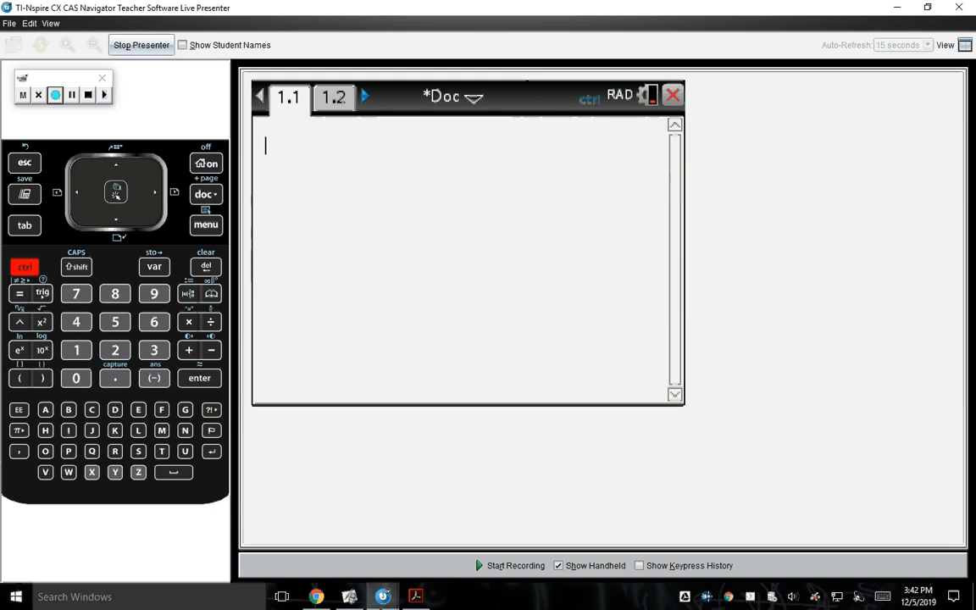
- Go to Lists & Spreadsheet page 1.2 and dismiss the battery warning
left_click(207, 193)
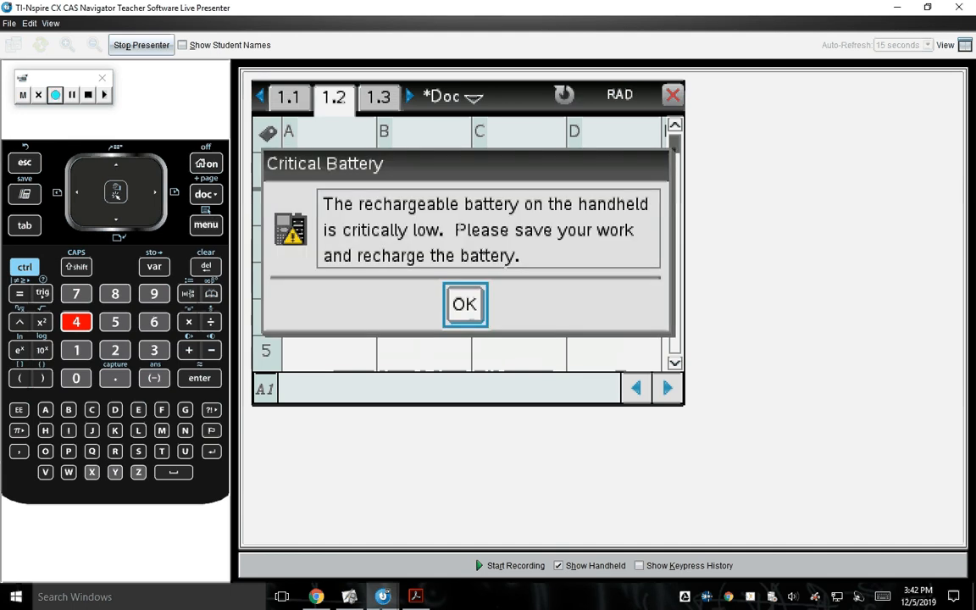
left_click(200, 377)
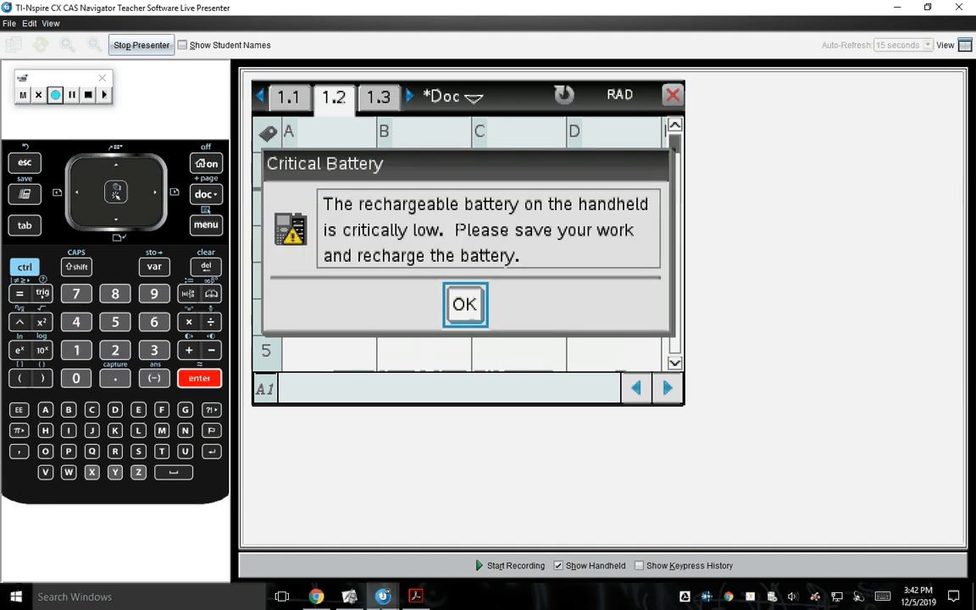
left_click(465, 305)
type("16")
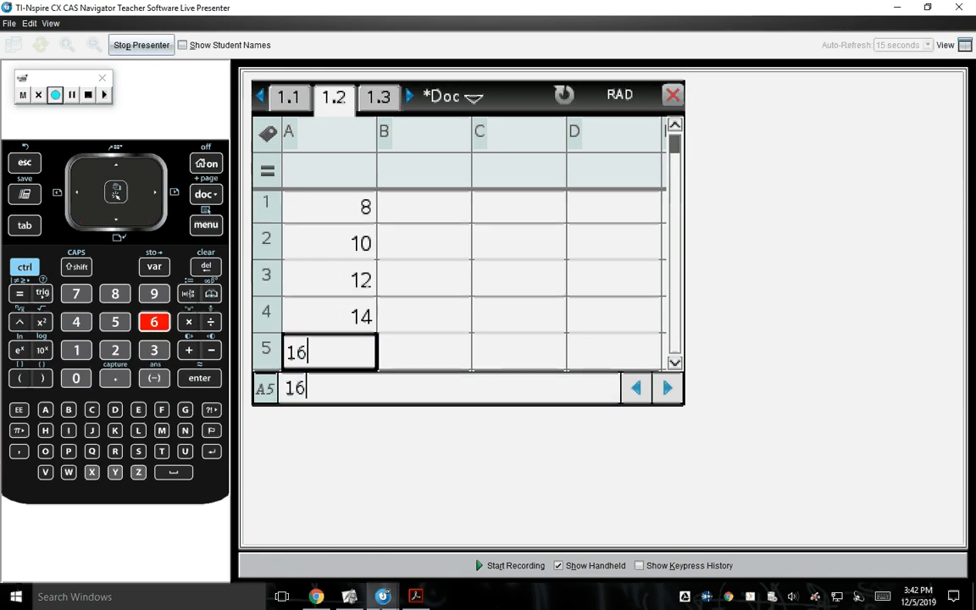
- Finish column A and enter temperatures 51.17, 62.7, 70.13, 73.48, 72.75 in column B
key("Enter")
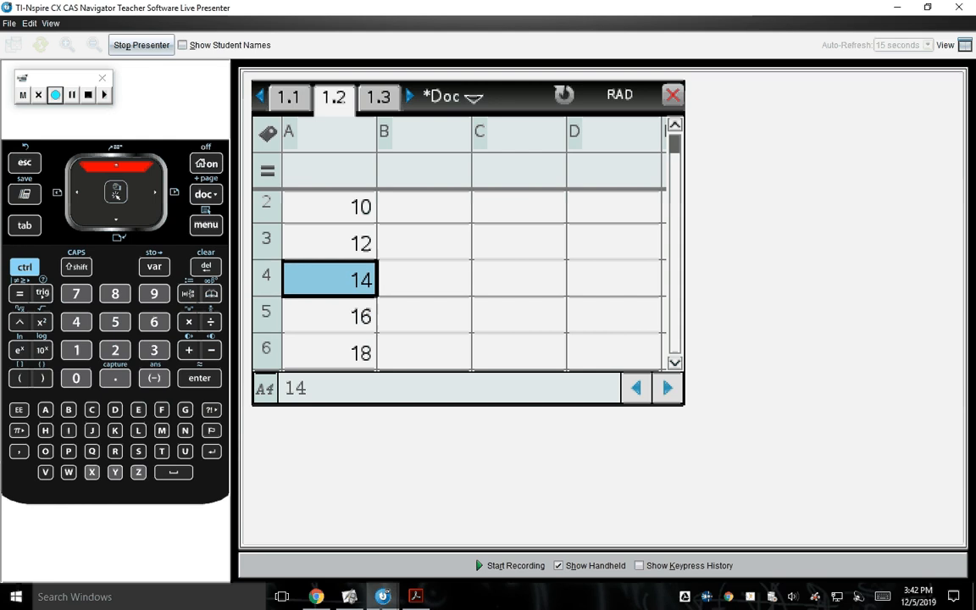
left_click(423, 169)
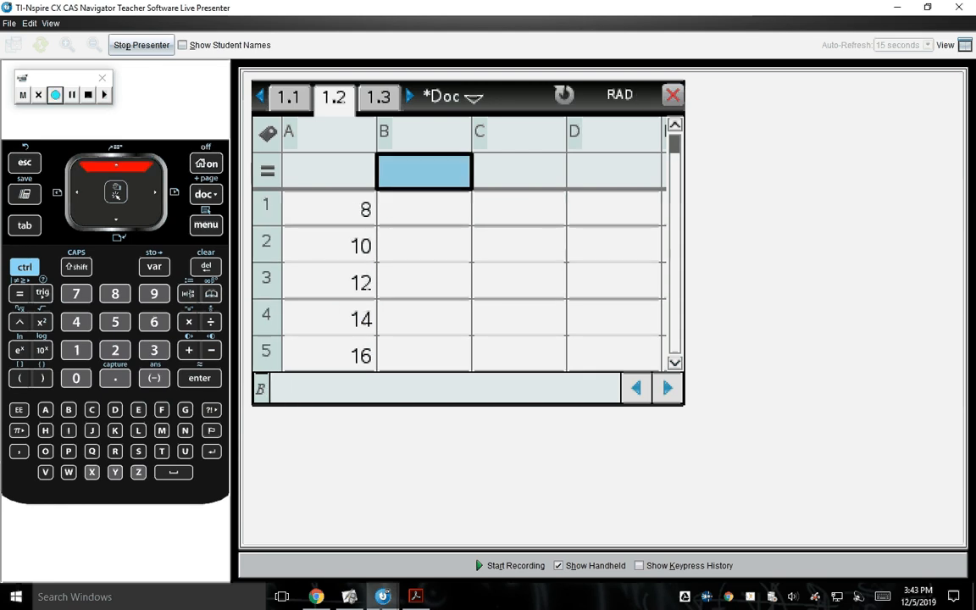
left_click(423, 209)
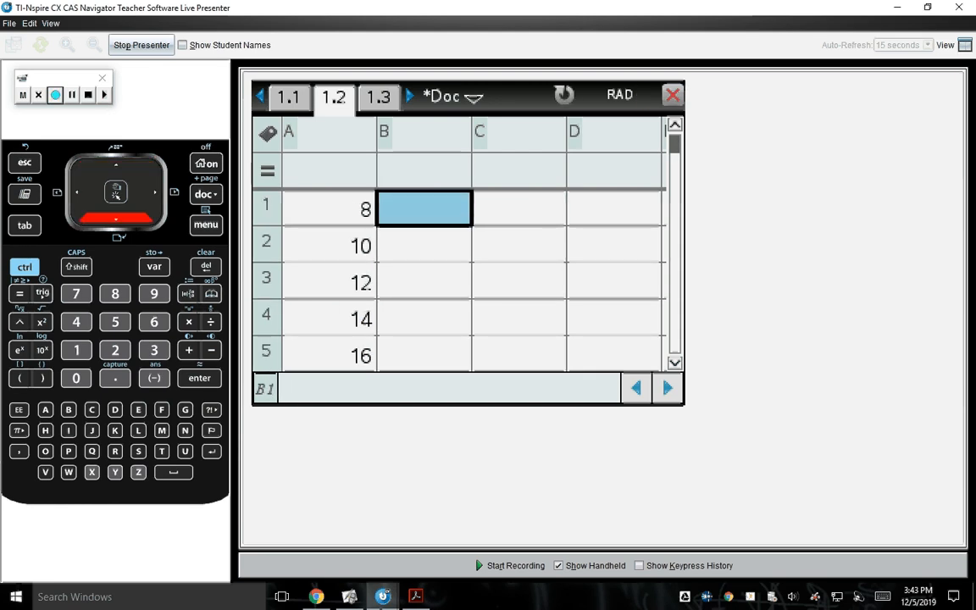
type("51.17")
left_click(424, 281)
type("70.13")
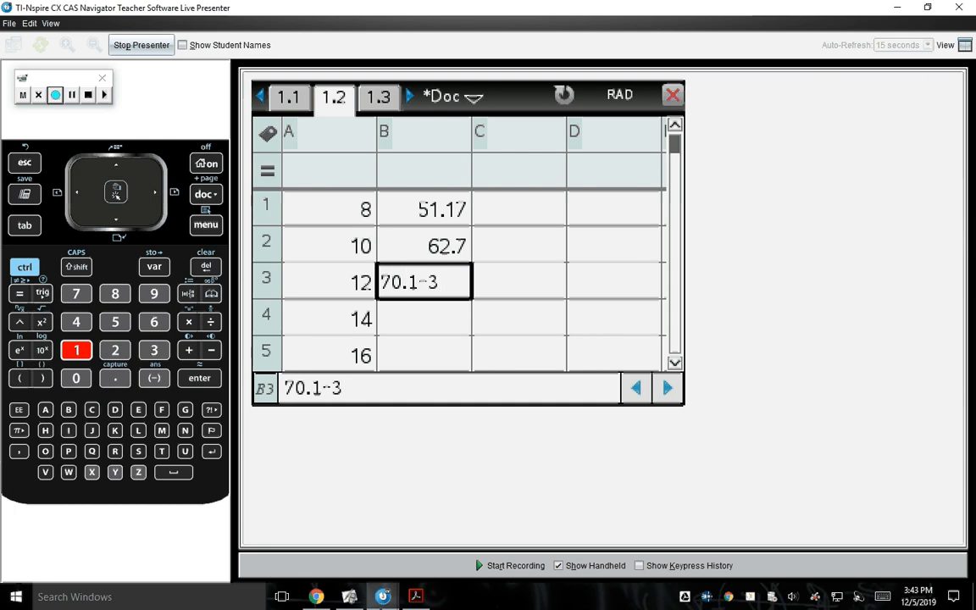
key("enter")
type("73.48")
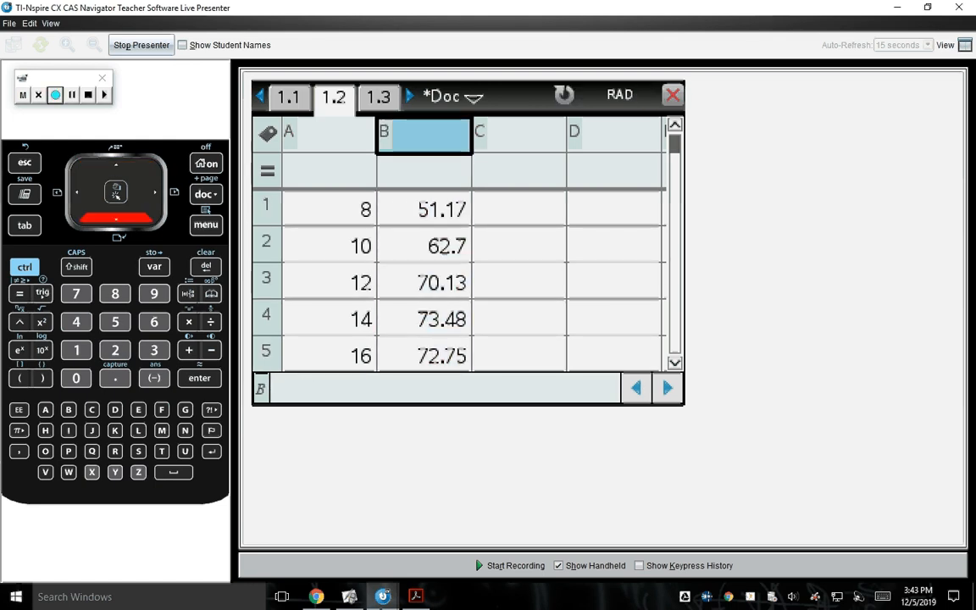
type("y")
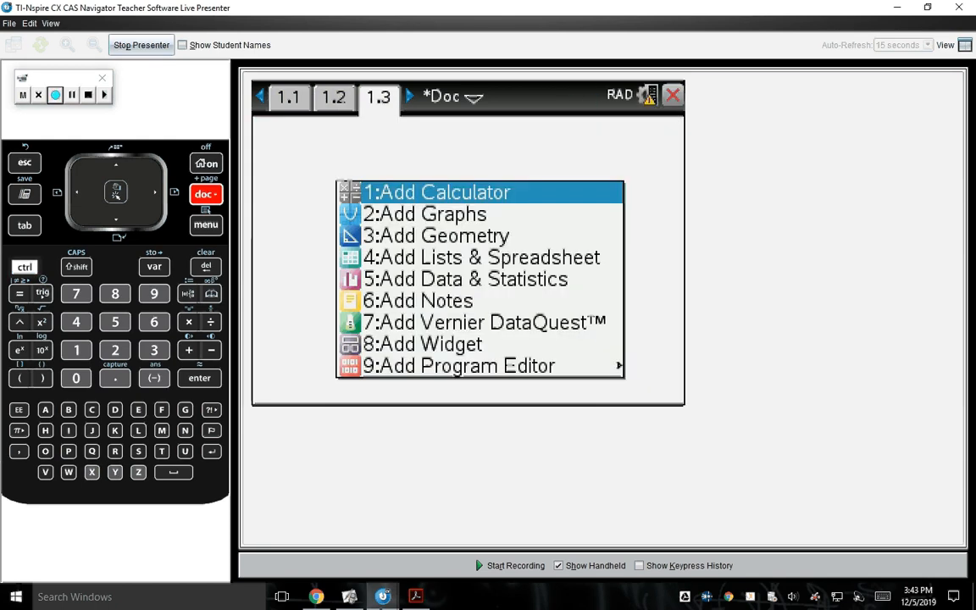
- Add a Data & Statistics page with x on the horizontal axis and y on the vertical
left_click(115, 322)
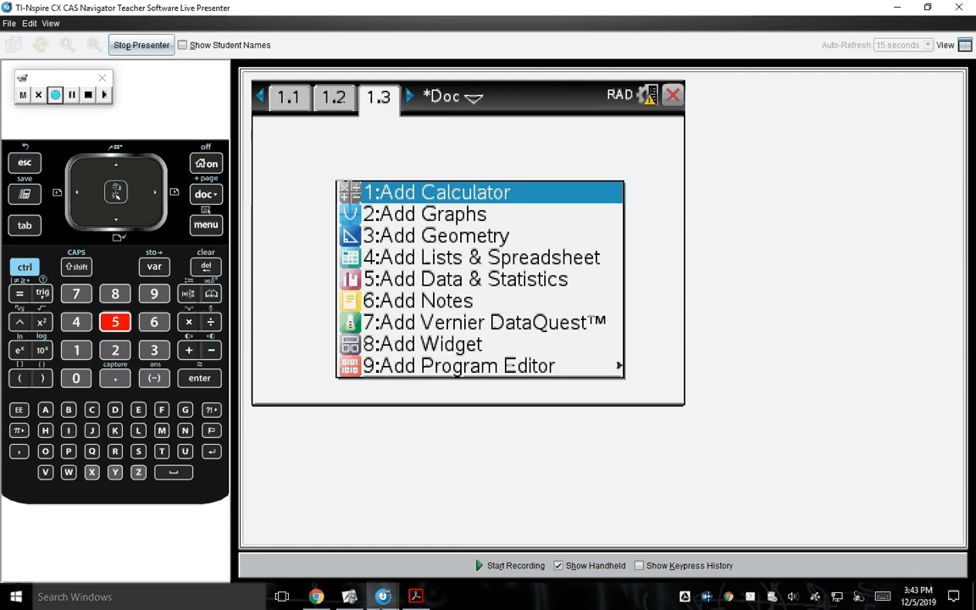
left_click(465, 278)
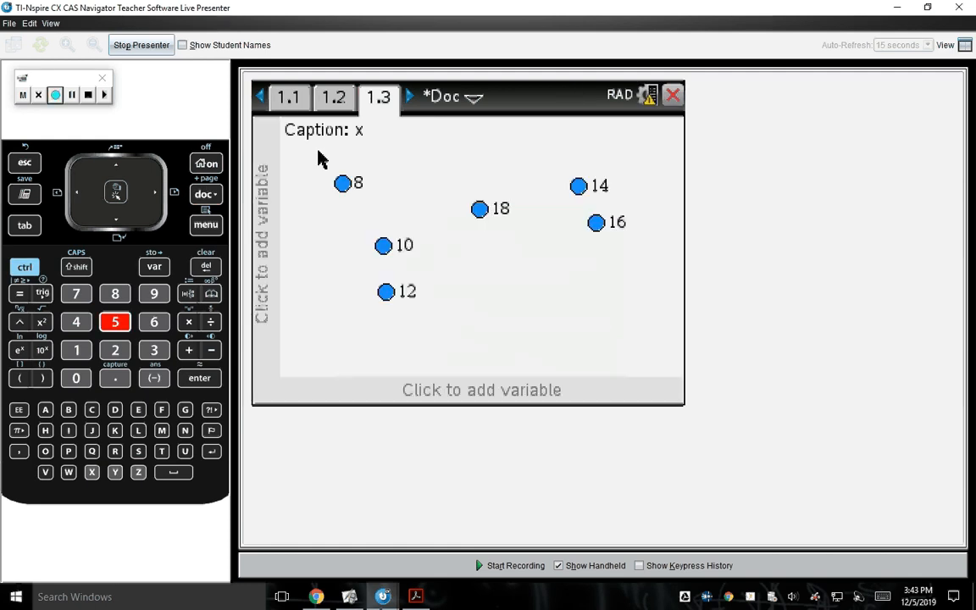
mouse_move(465, 375)
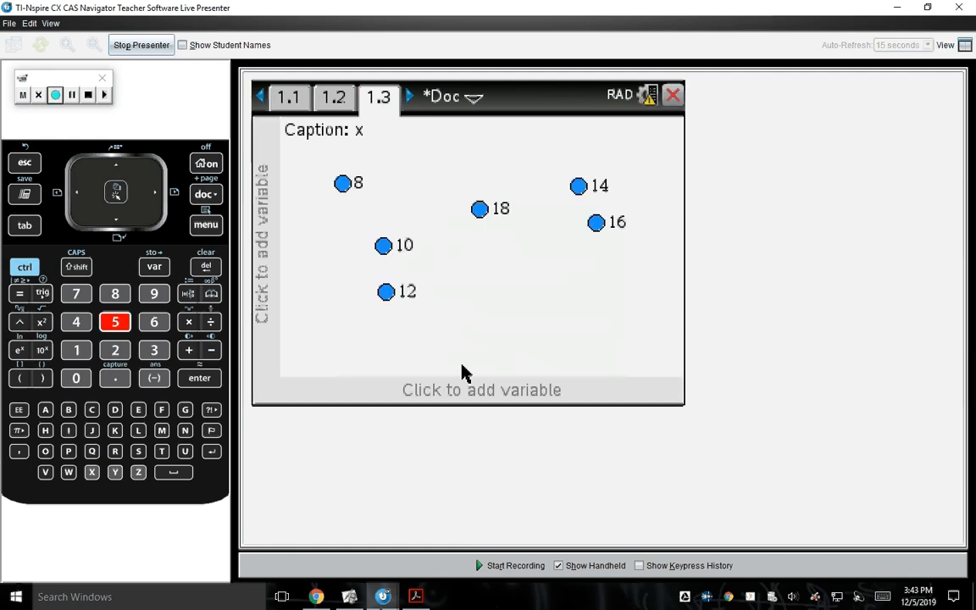
left_click(481, 389)
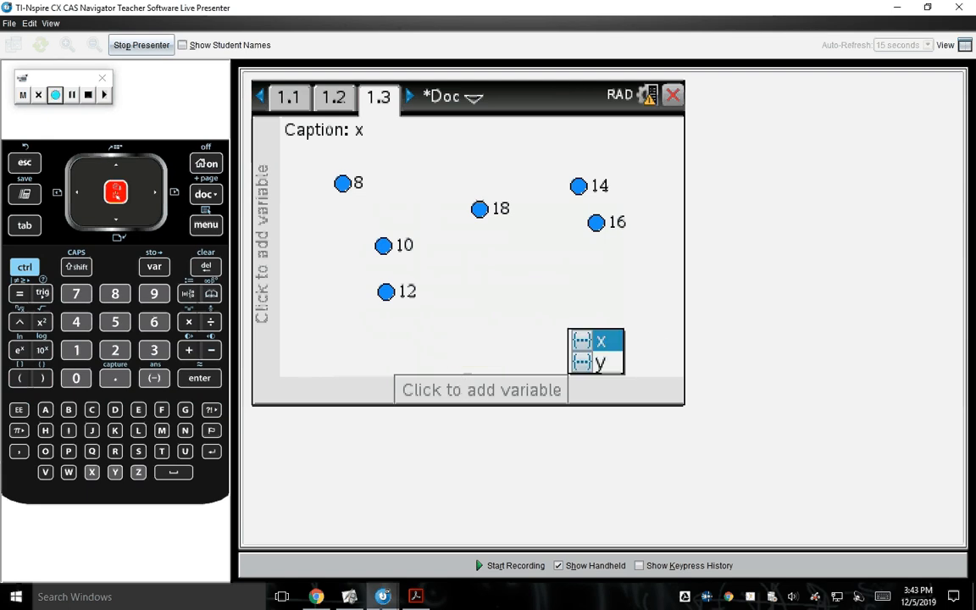
left_click(600, 342)
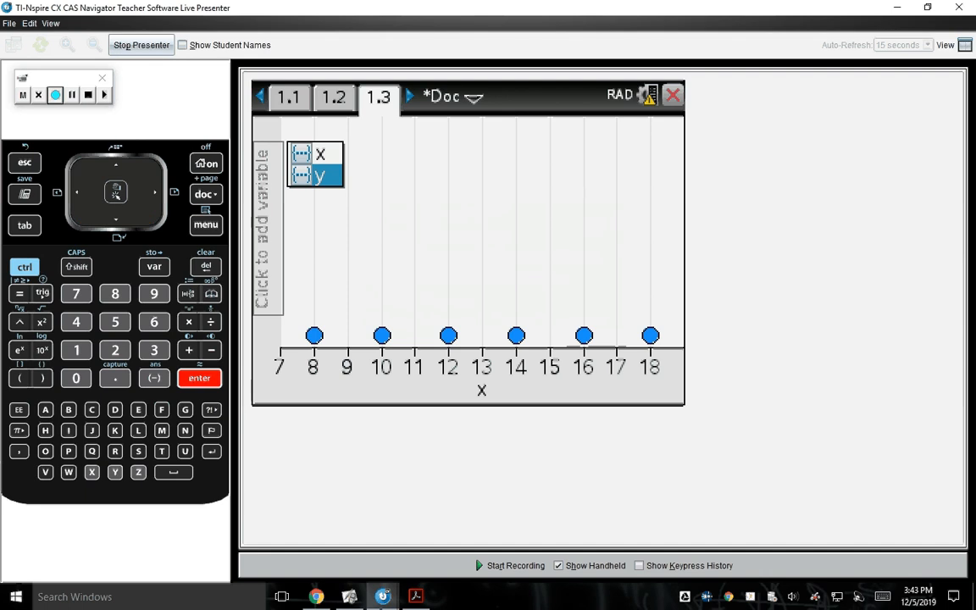
left_click(320, 175)
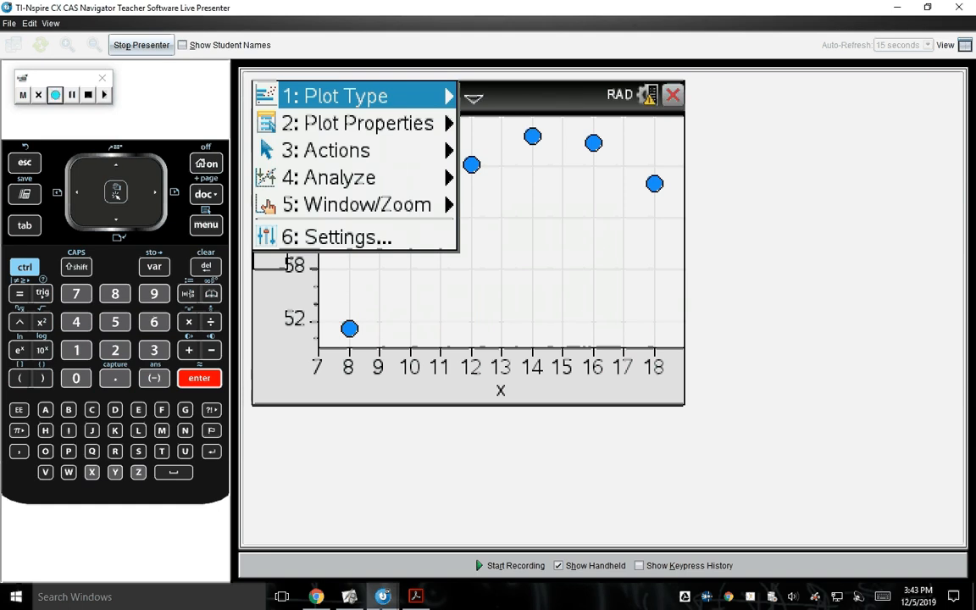
- Show the quadratic regression y = −0.510893x² + 14.9582x − 35.7971 and move its label to a clear spot
left_click(329, 178)
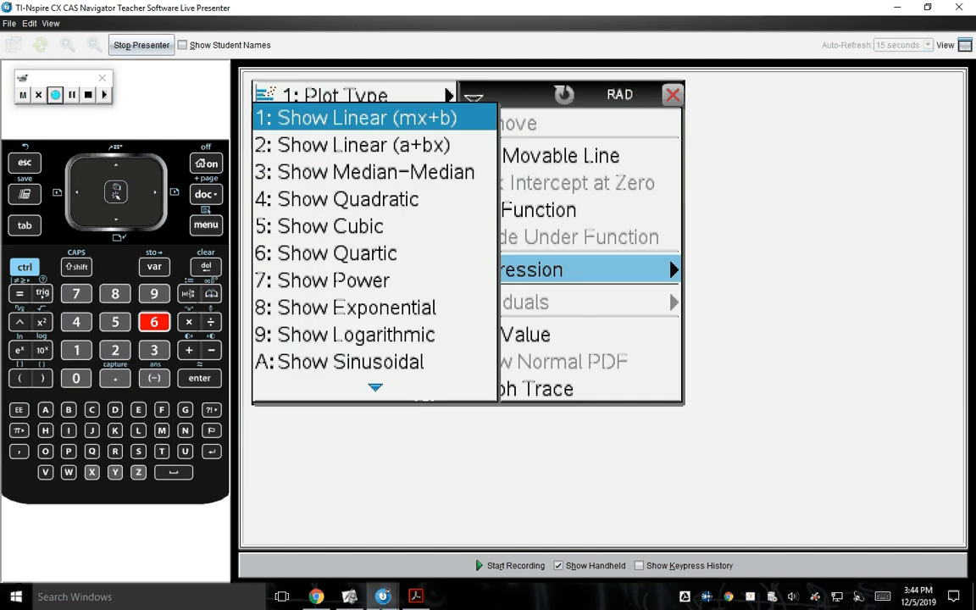
left_click(345, 198)
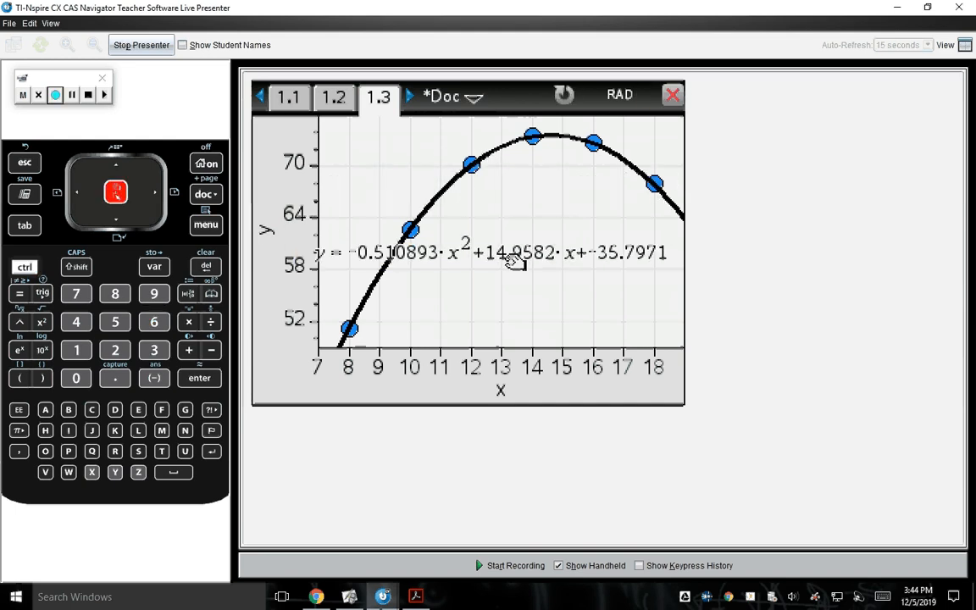
left_click_drag(508, 251, 522, 292)
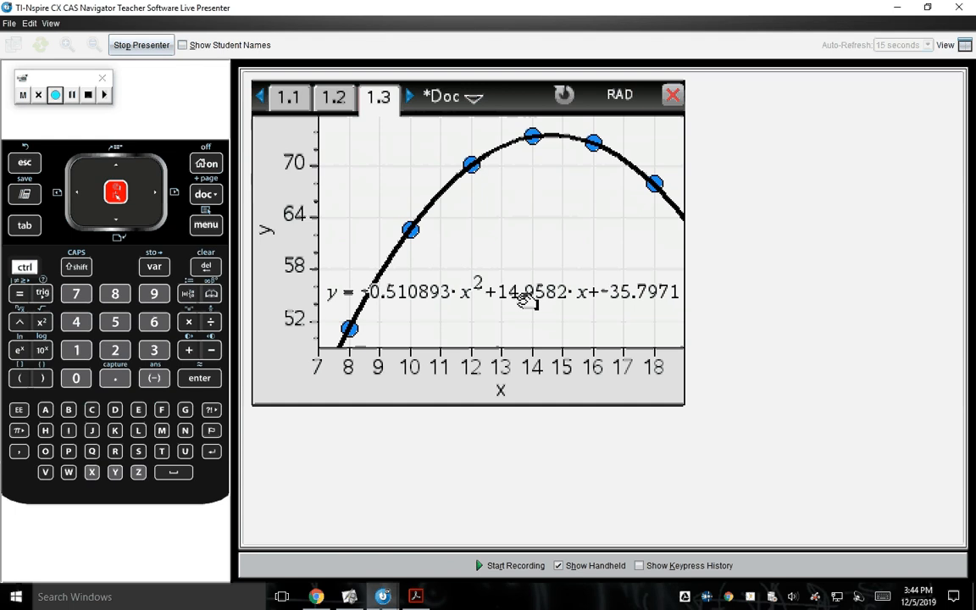
mouse_move(522, 338)
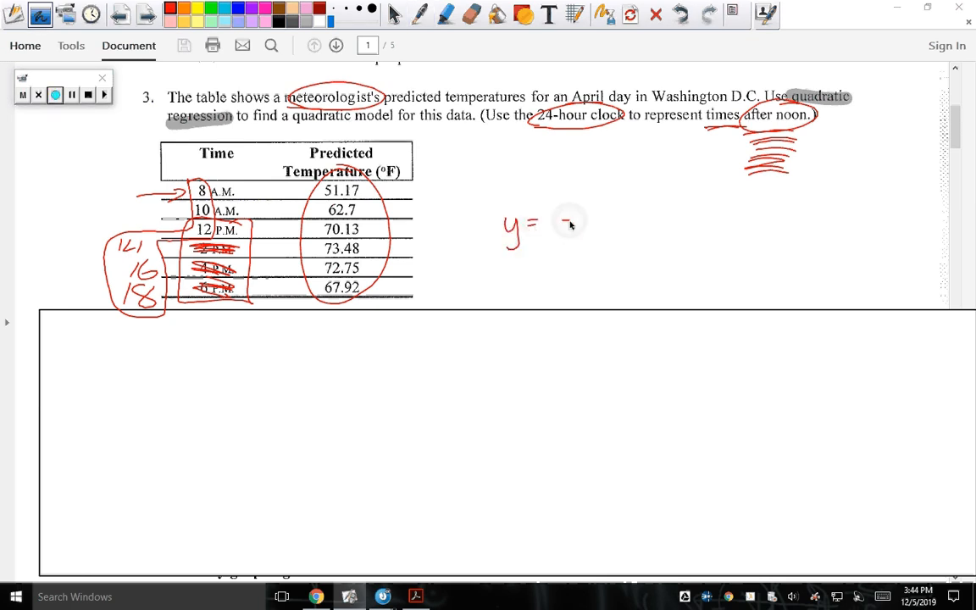
- Write y = -.511, noting .51089 truncates to .510 but rounds to .511
left_click_drag(559, 224, 597, 229)
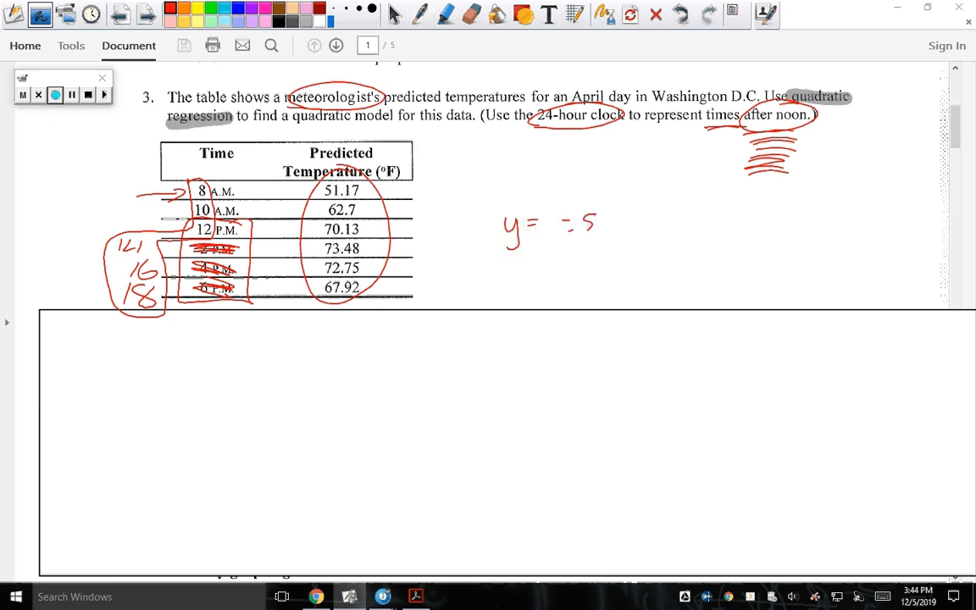
type("1")
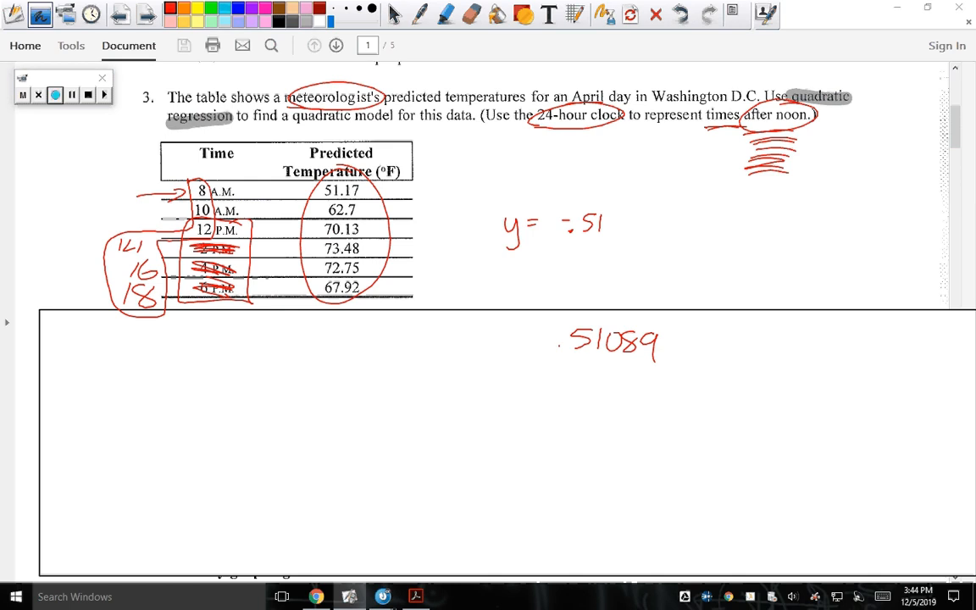
left_click_drag(557, 399, 589, 381)
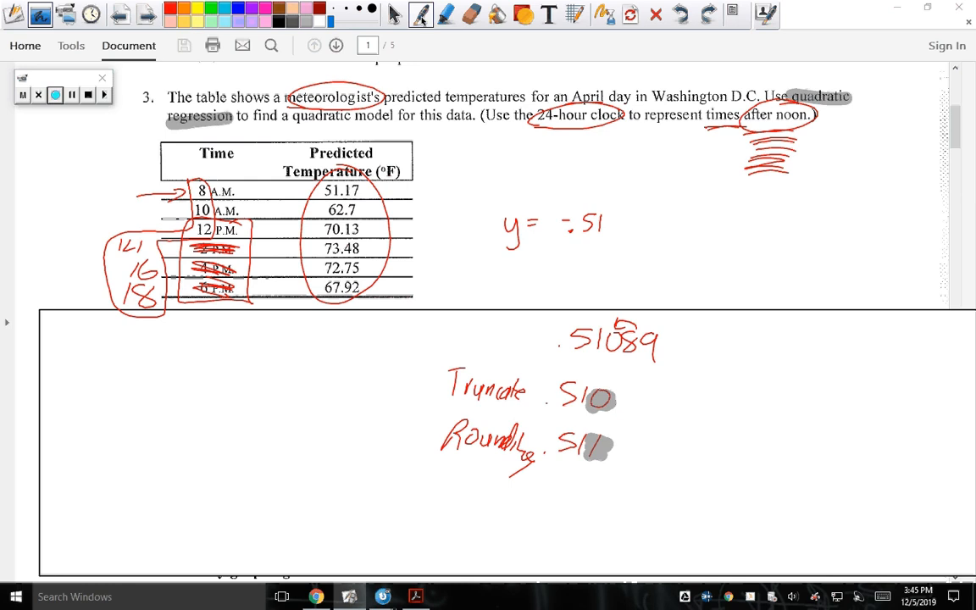
left_click_drag(610, 217, 647, 241)
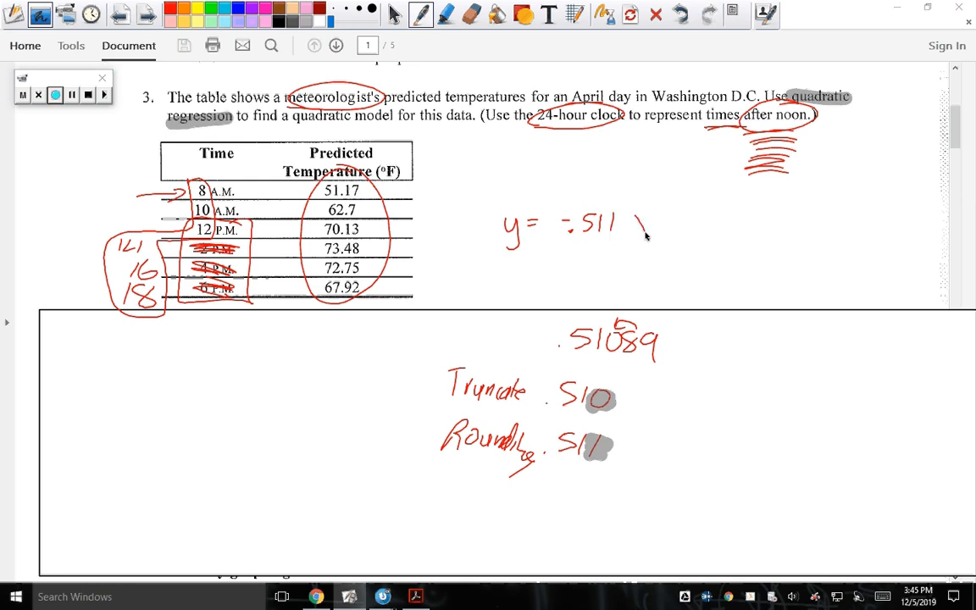
- Complete the model with x² + 14.958x - 35 beside the table
left_click_drag(624, 221, 726, 228)
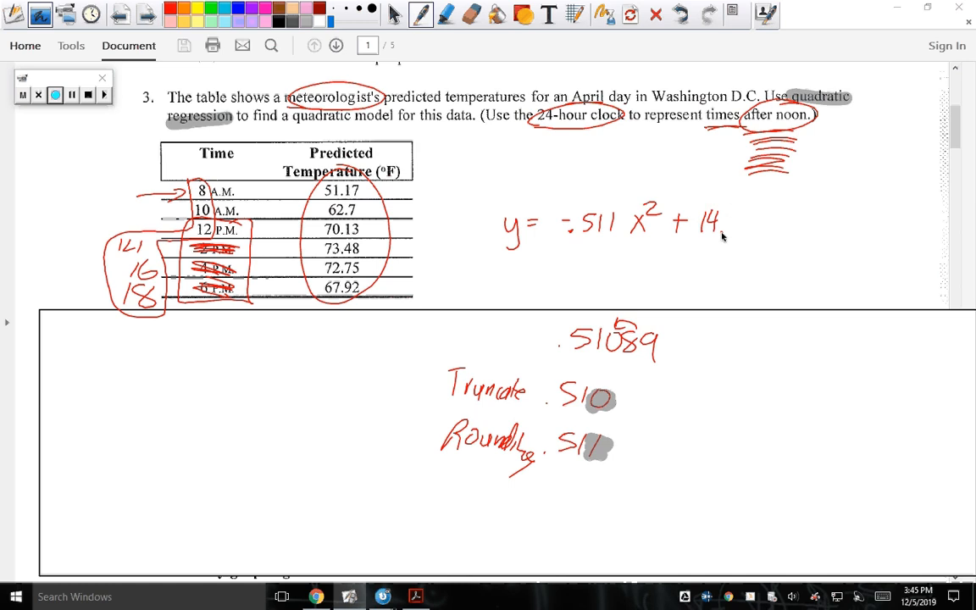
left_click_drag(729, 224, 770, 234)
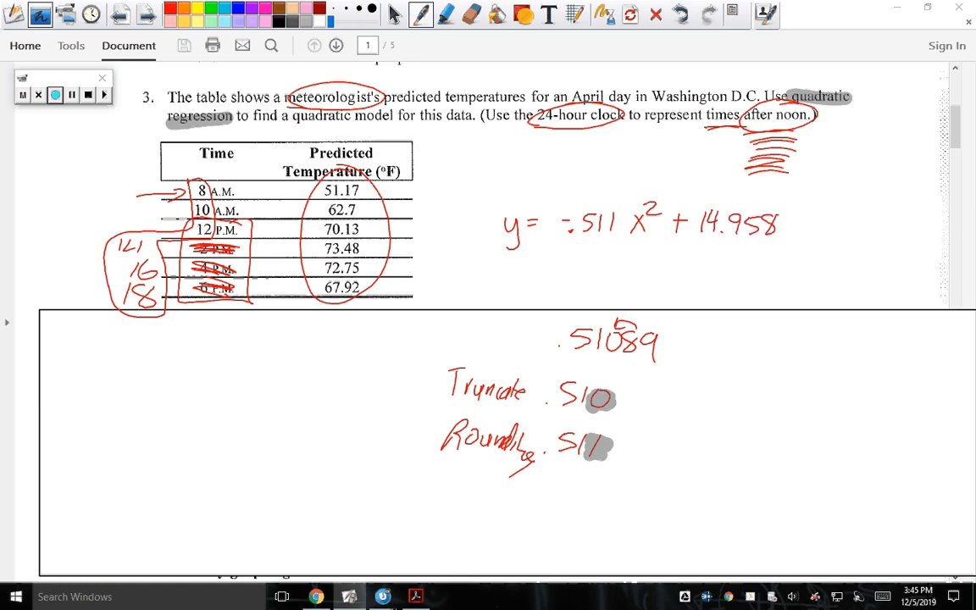
left_click_drag(788, 223, 810, 234)
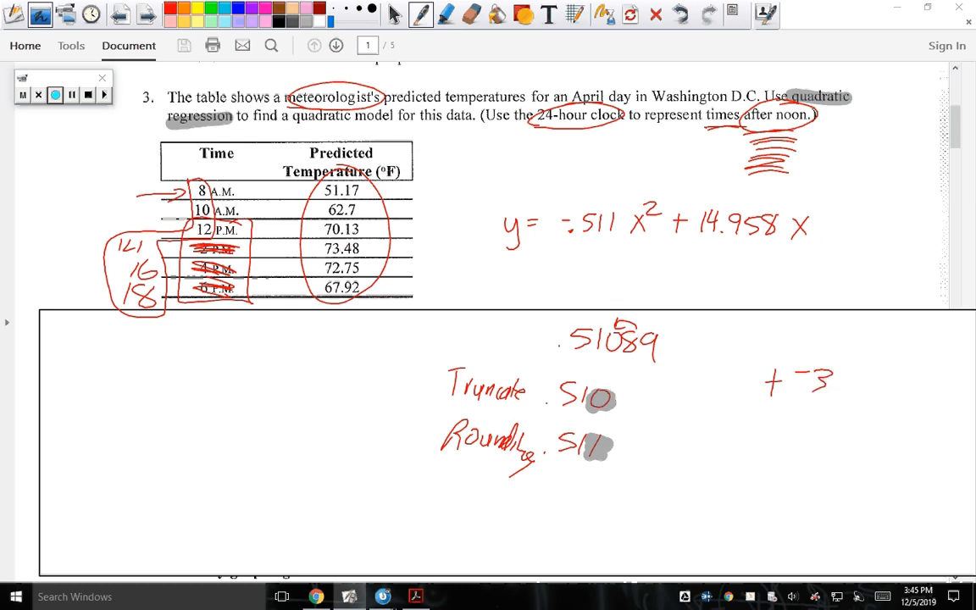
left_click_drag(833, 372, 850, 393)
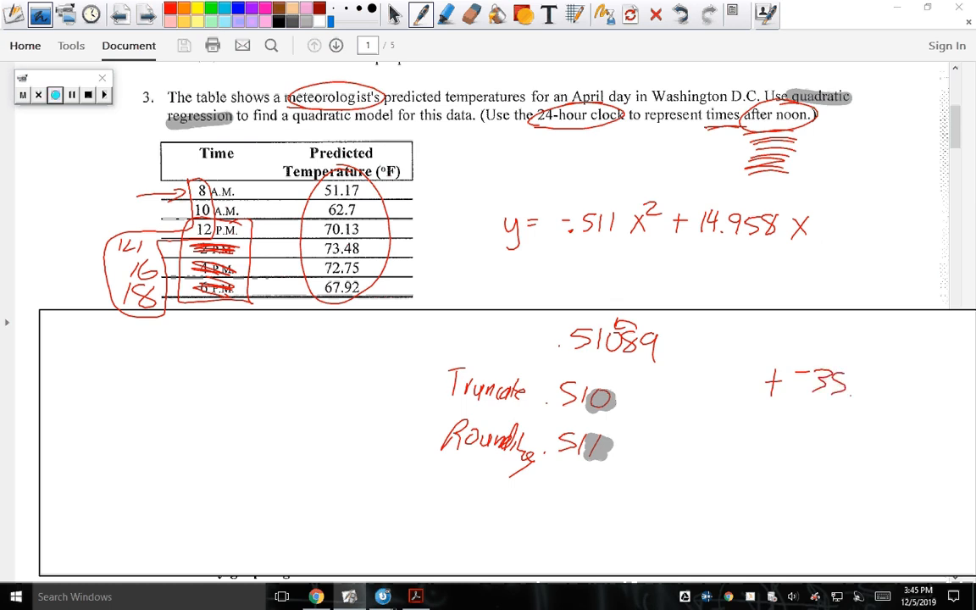